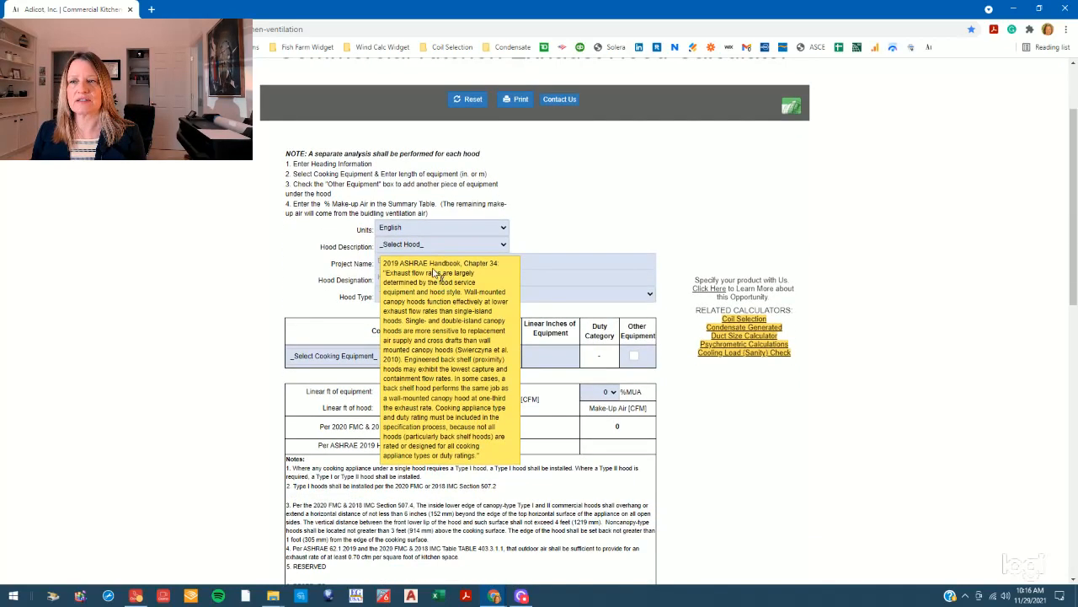
Set a wall-mounted canopy Type I hood named KEF-1 for project 'Demonstration Kitchen'
left_click(443, 245)
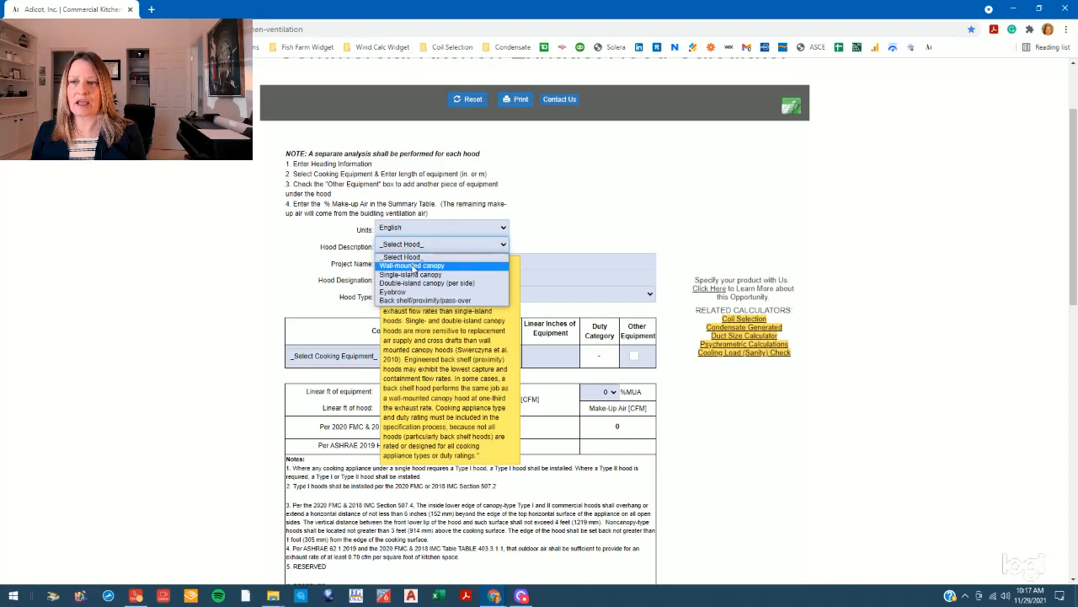
left_click(412, 265)
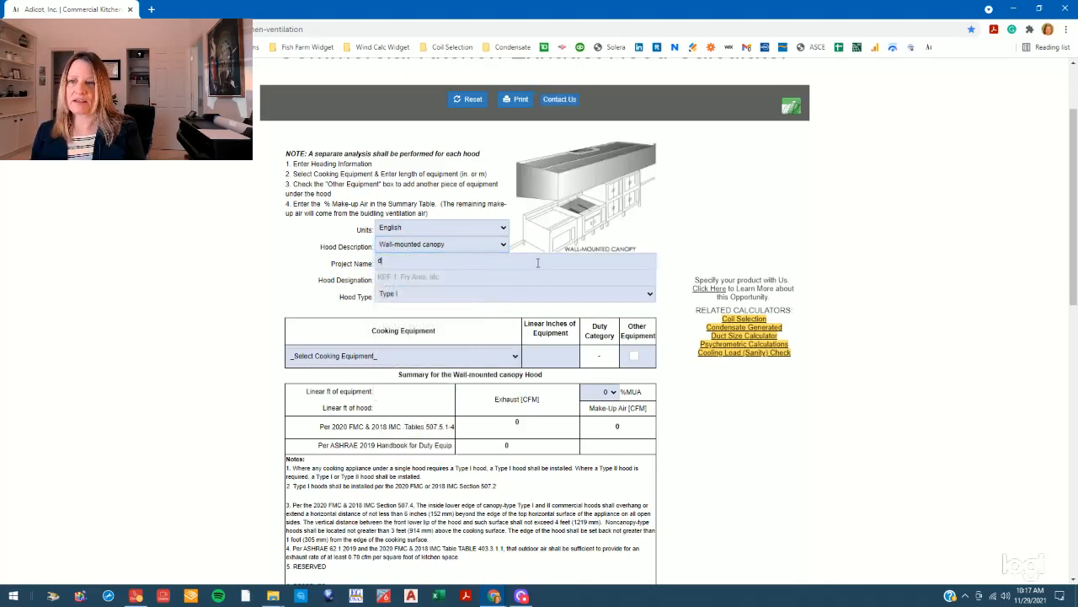
type("Demonstration Kitchen")
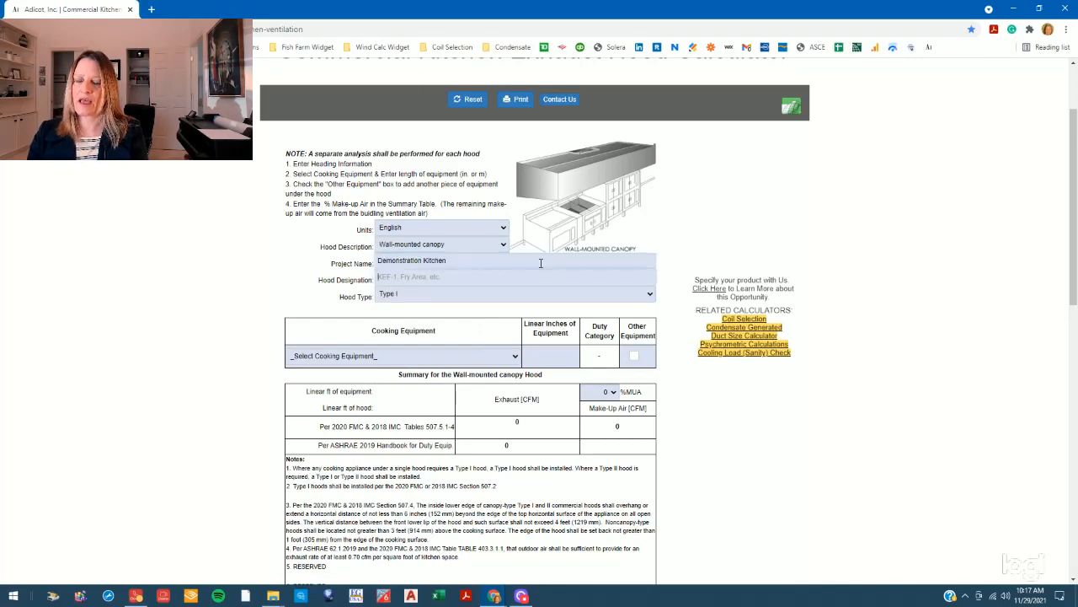
type("KEF-1")
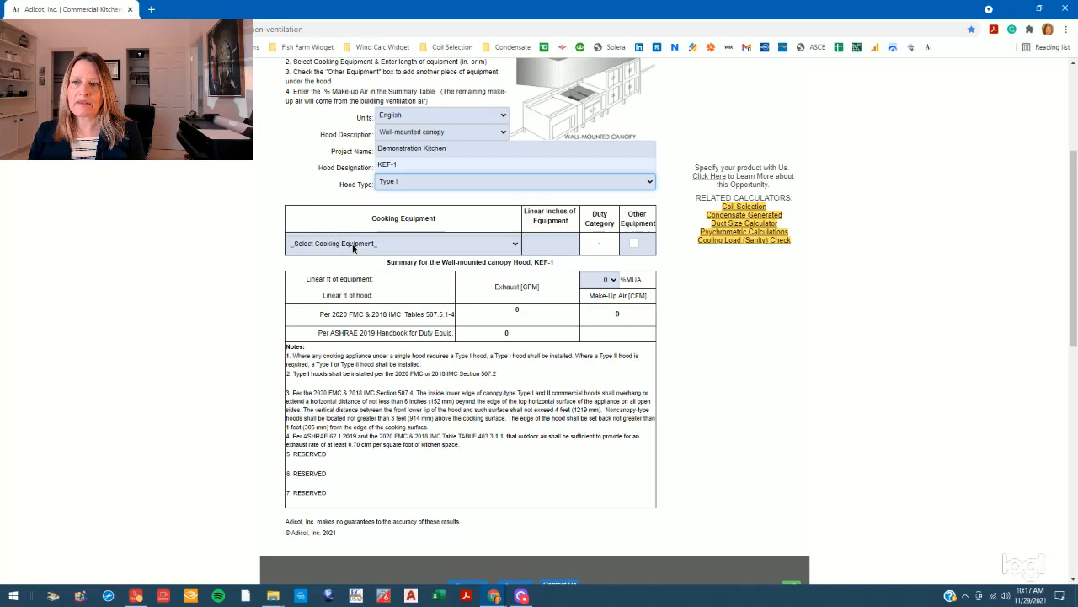
Add a 30-inch electric and gas hot-top range as the first appliance
left_click(402, 243)
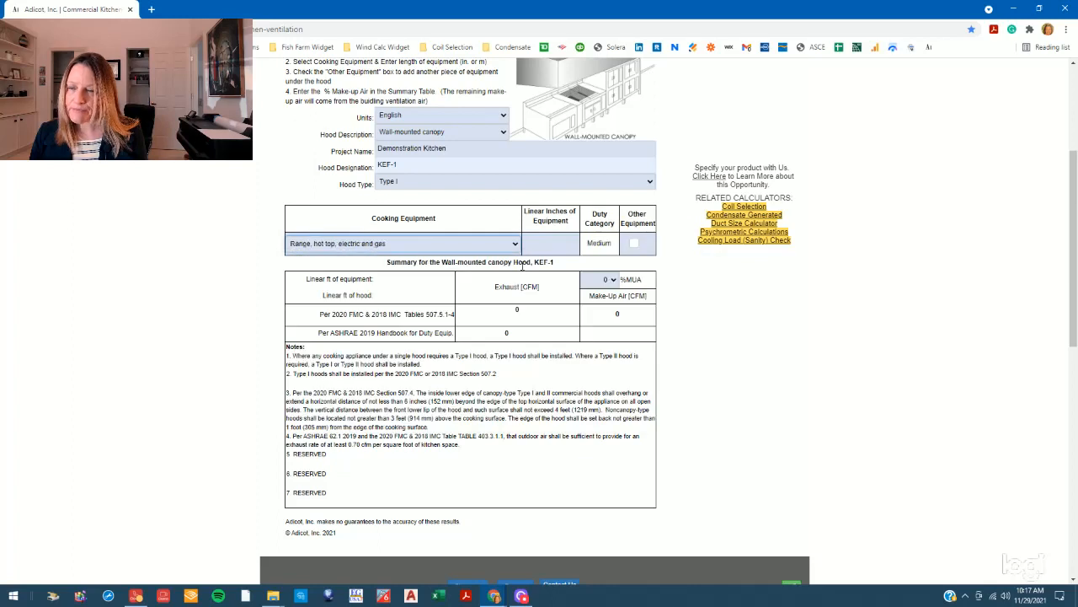
left_click(549, 243)
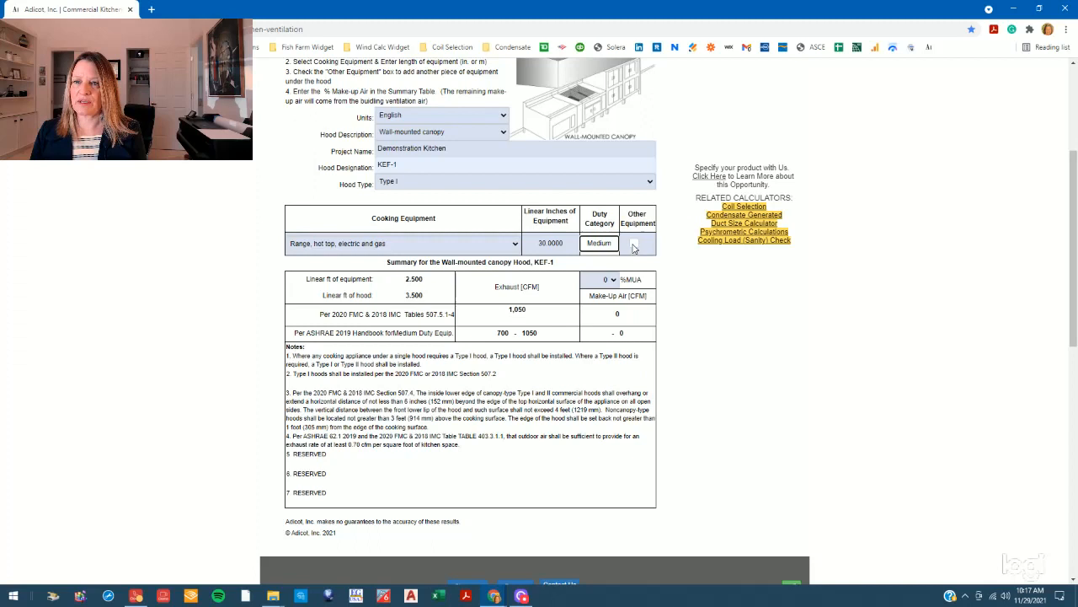
Add a 36-inch flat griddle and a 48-inch open deep-fat fryer under KEF-1
left_click(634, 243)
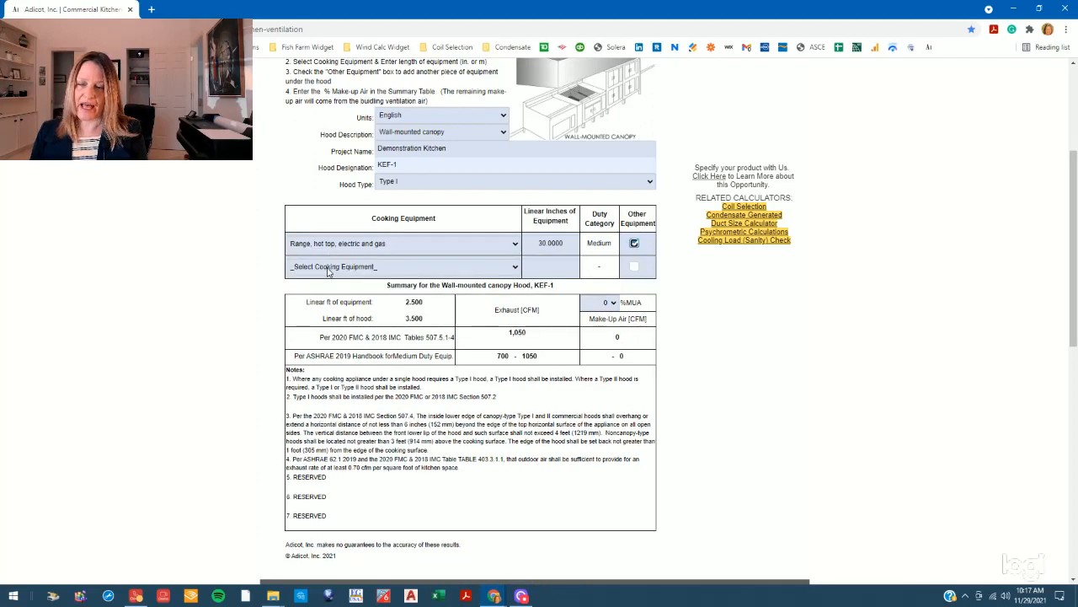
left_click(402, 266)
type("36")
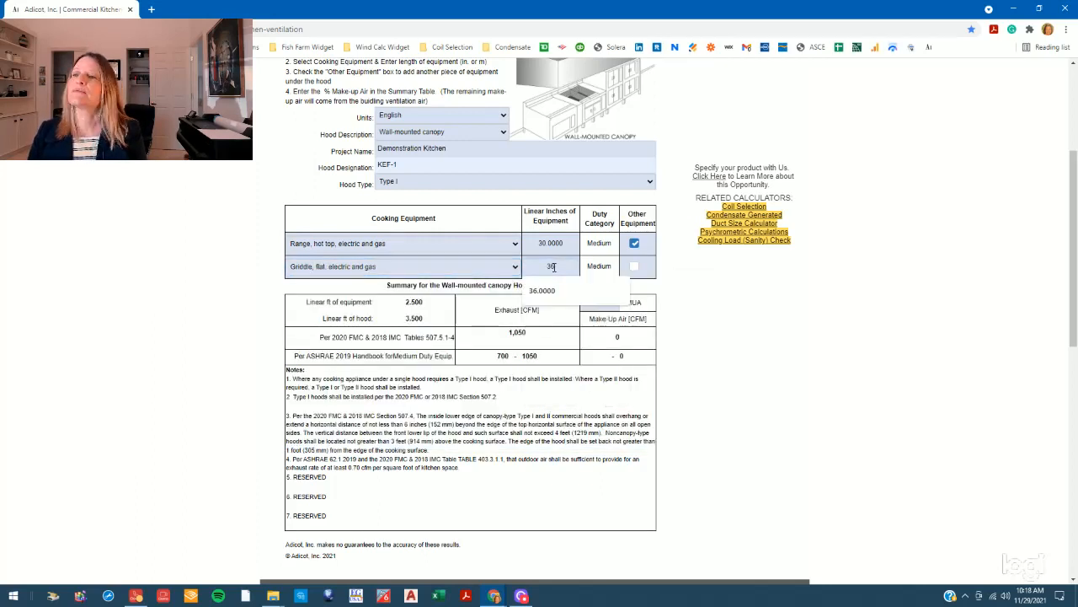
left_click(634, 266)
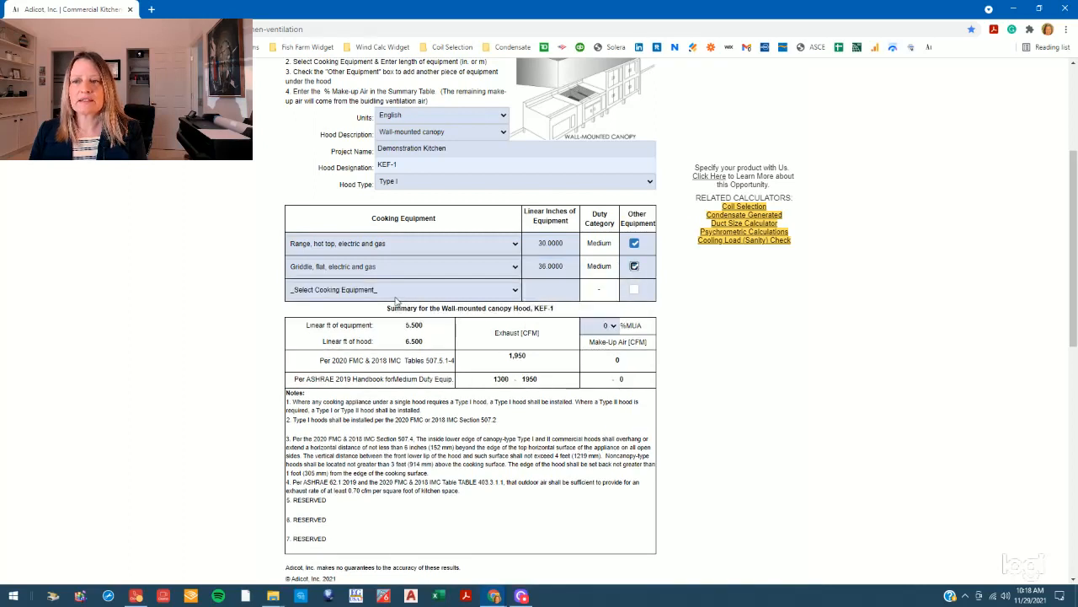
left_click(403, 289)
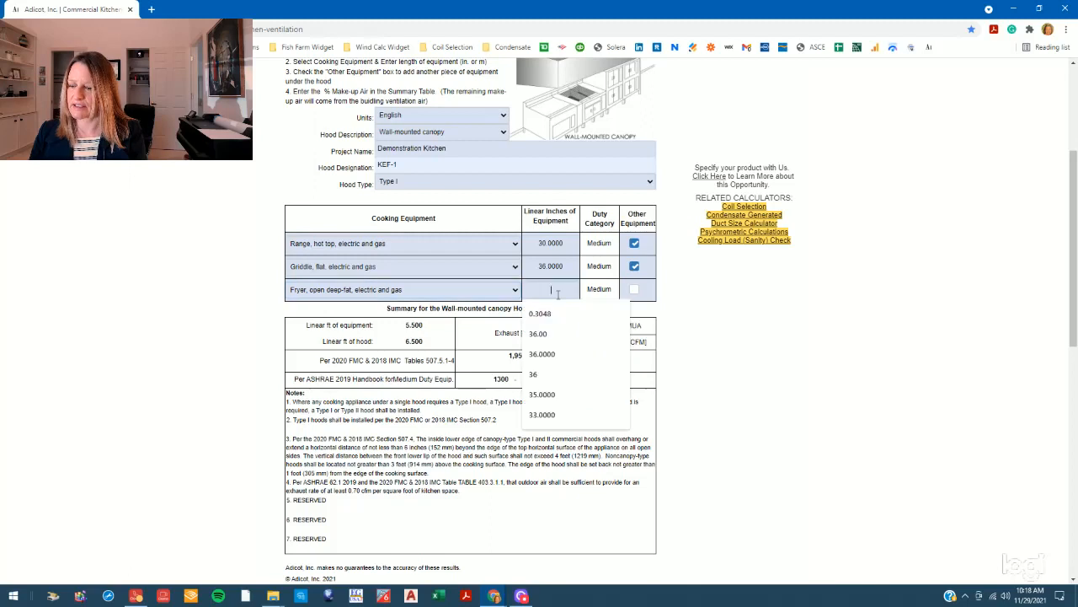
left_click(551, 289)
type("48.0000")
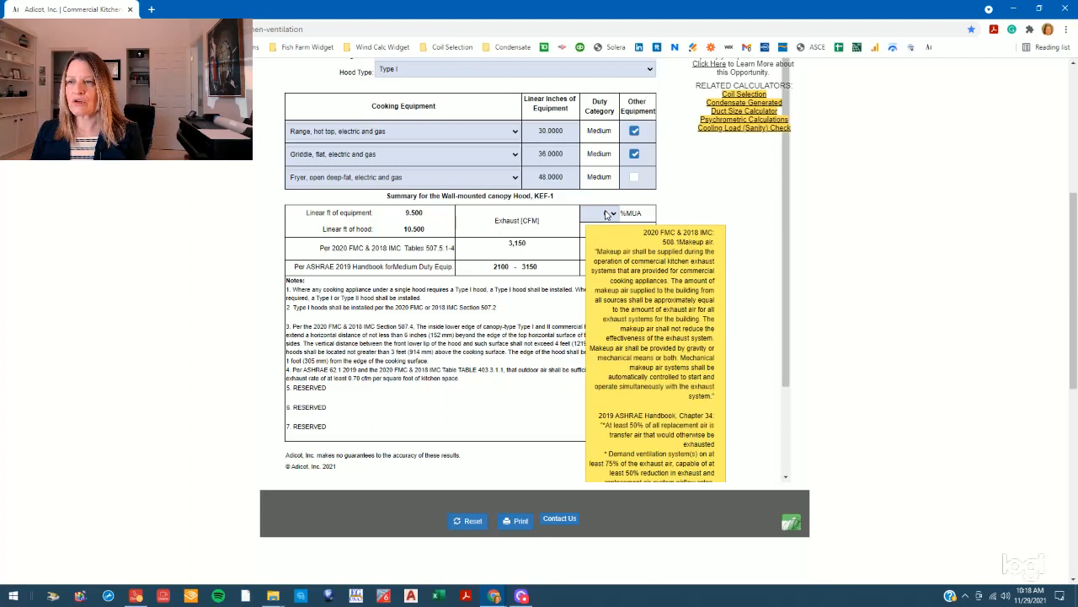
Choose 80 in the %MUA dropdown, giving 2,520 CFM make-up air
left_click(611, 213)
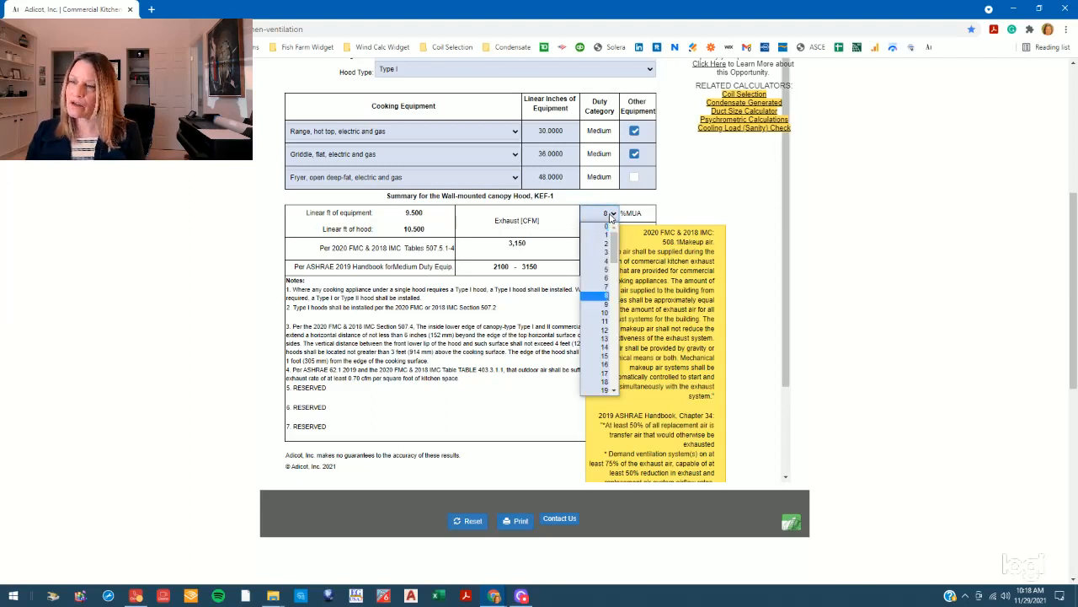
scroll("down", 3)
type("0")
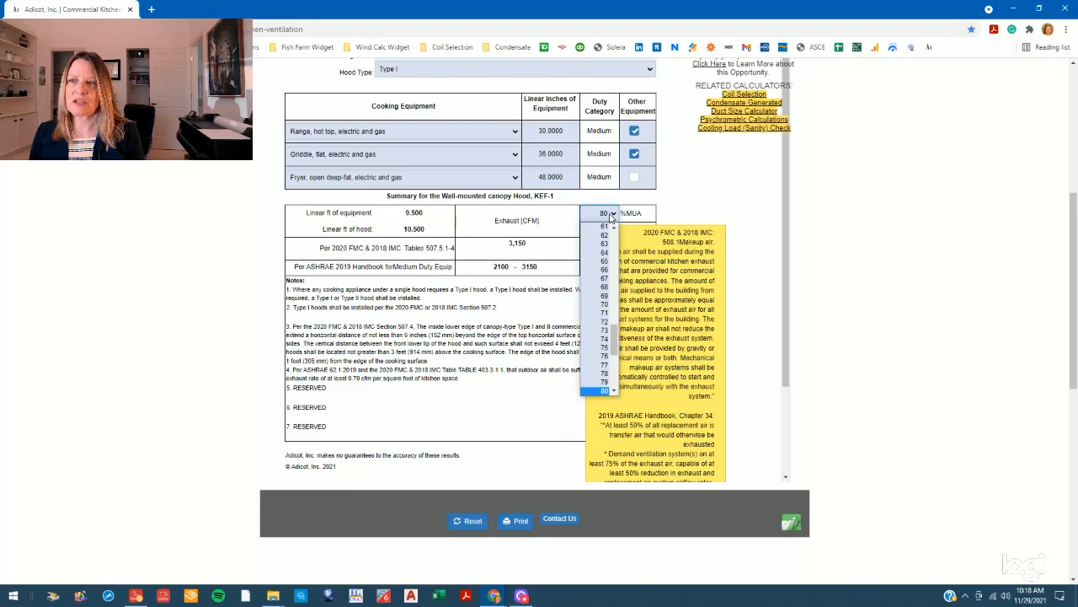
left_click(604, 390)
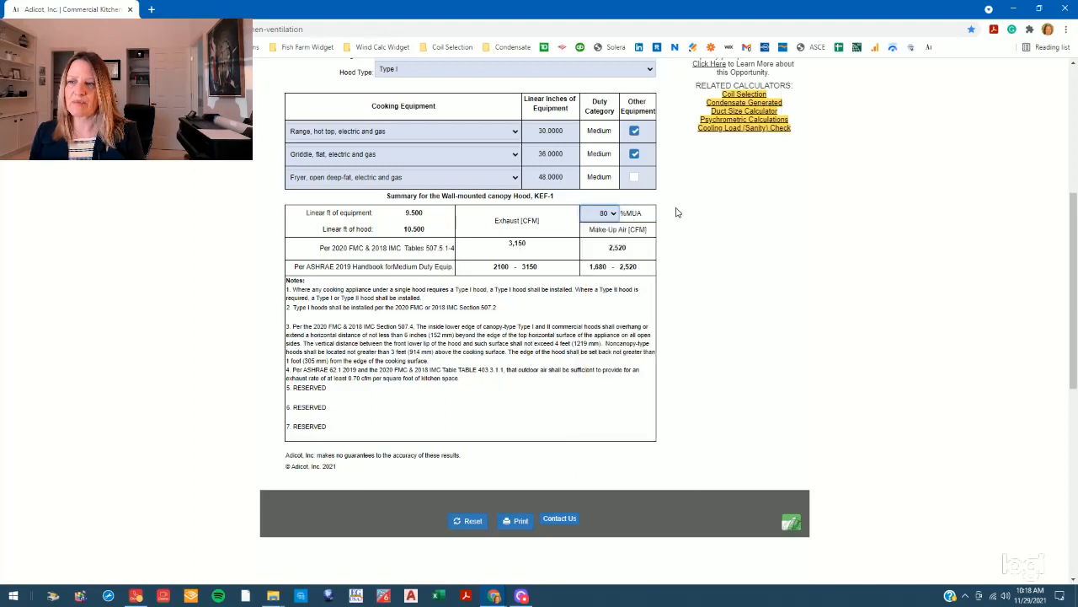
mouse_move(664, 213)
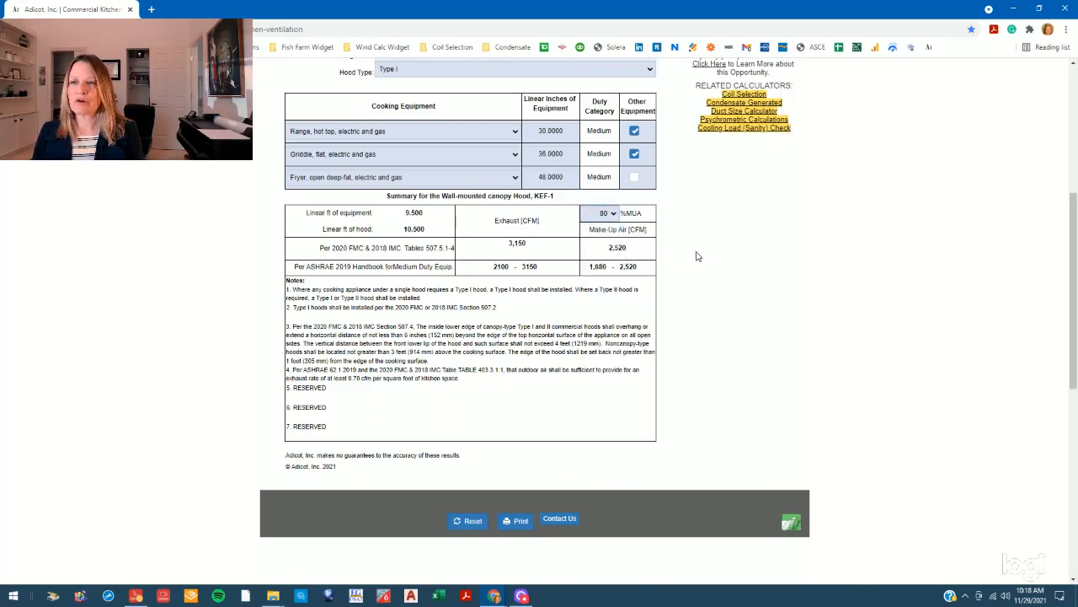
scroll("down", 3)
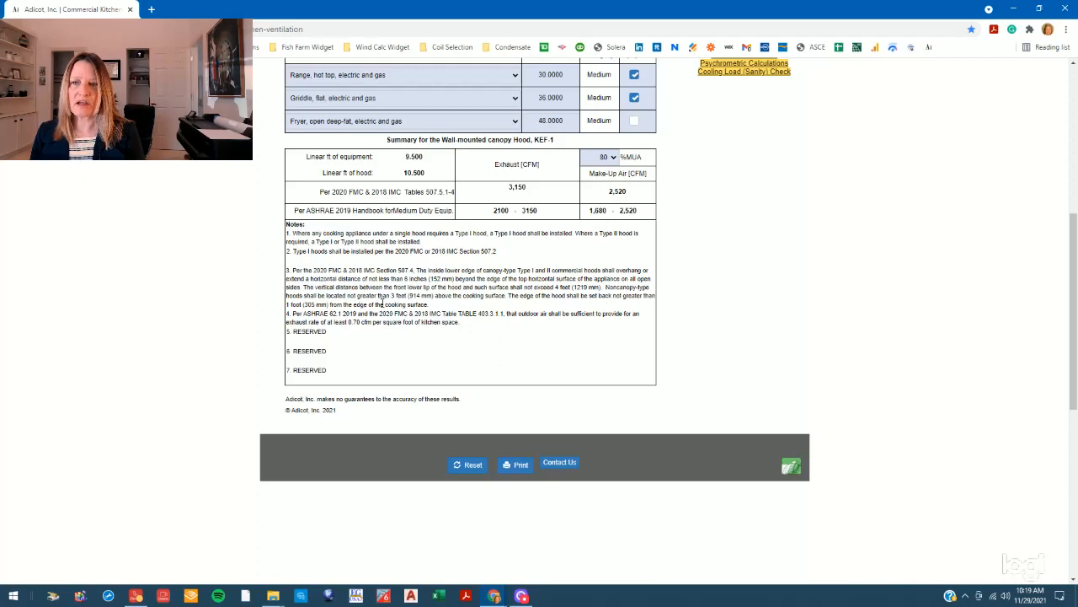
scroll("up", 3)
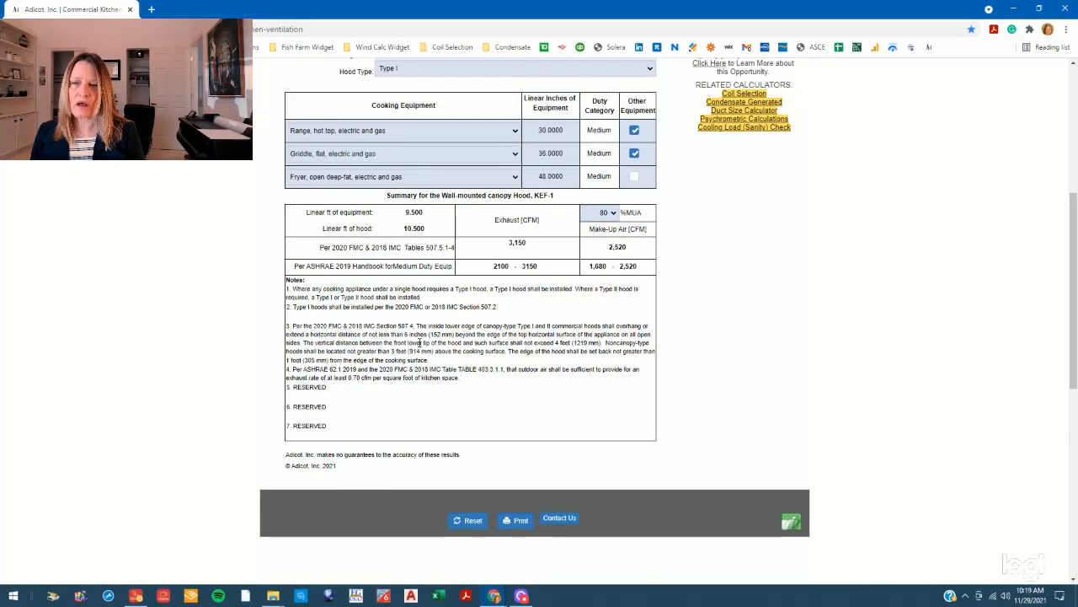
scroll("up", 3)
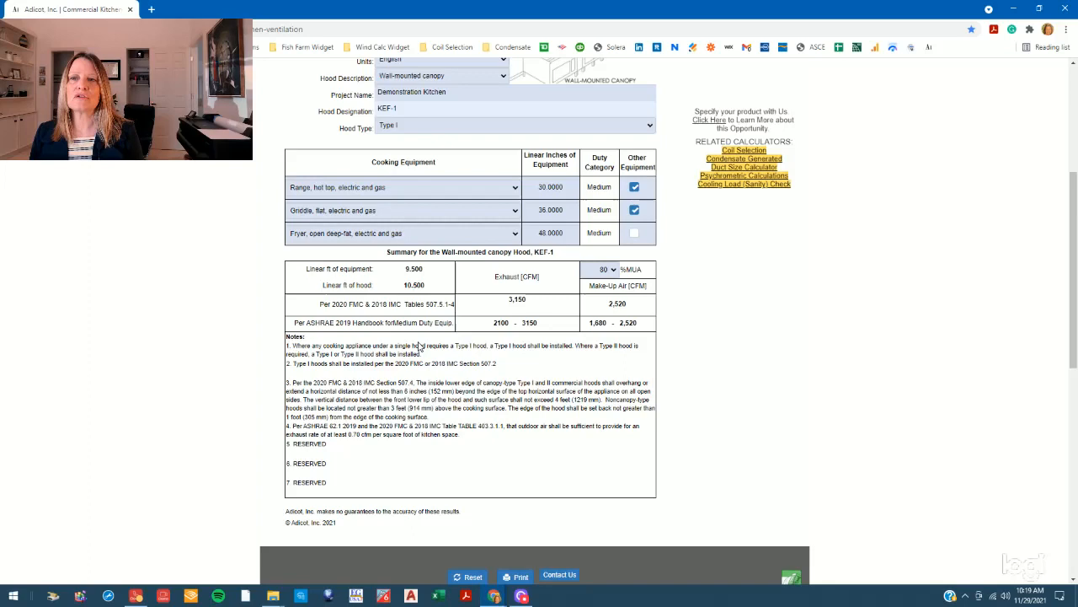